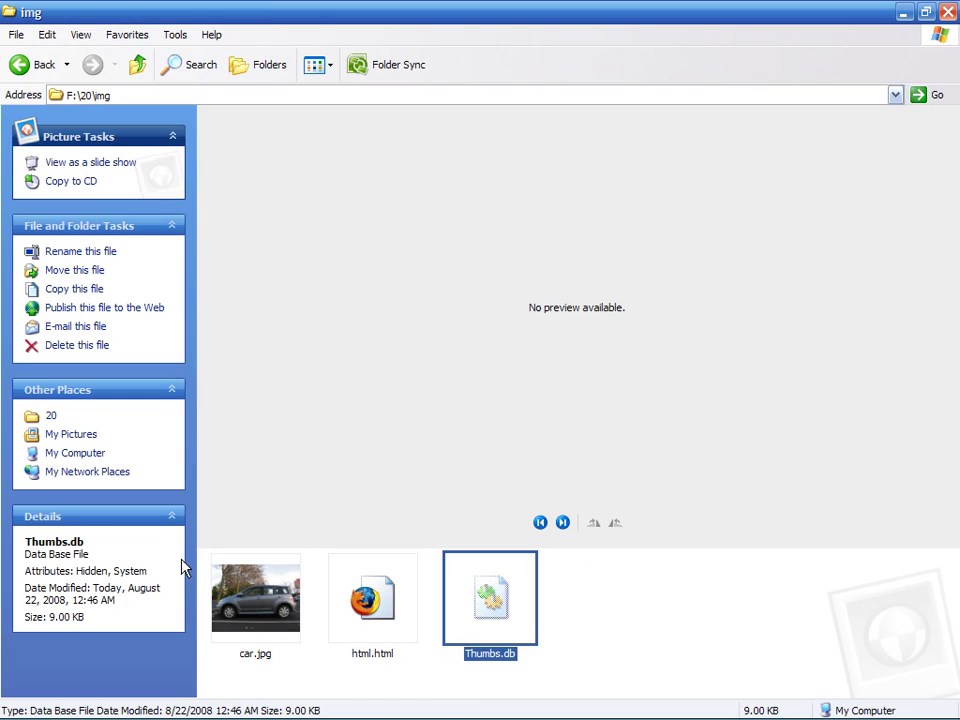
Select car.jpg in the img folder and bring up its context menu to open it with Paint.
click(256, 596)
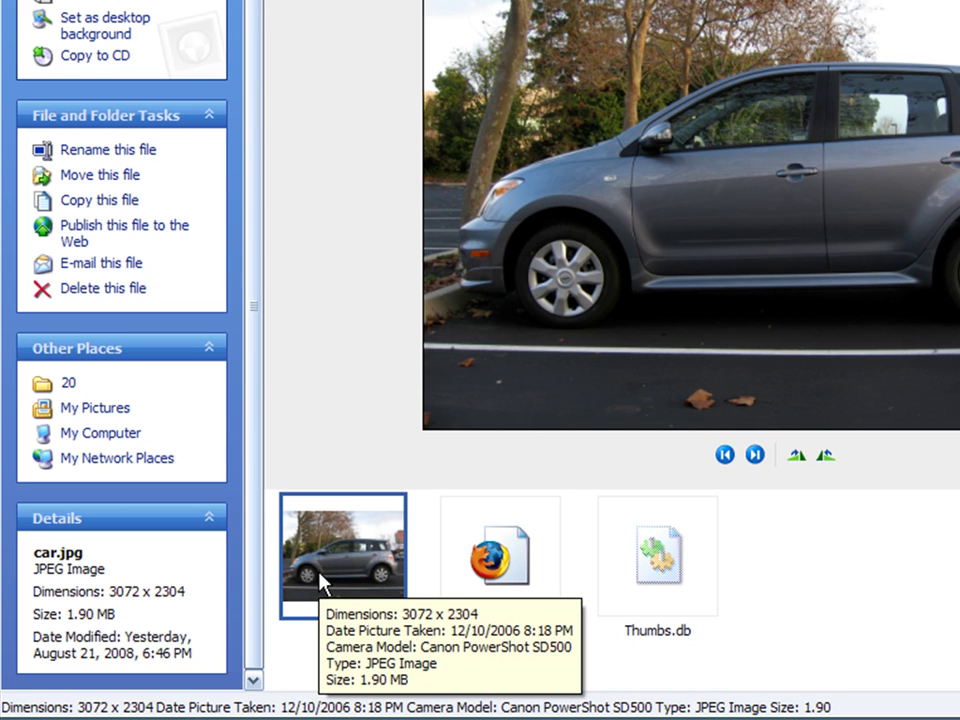
right_click(342, 556)
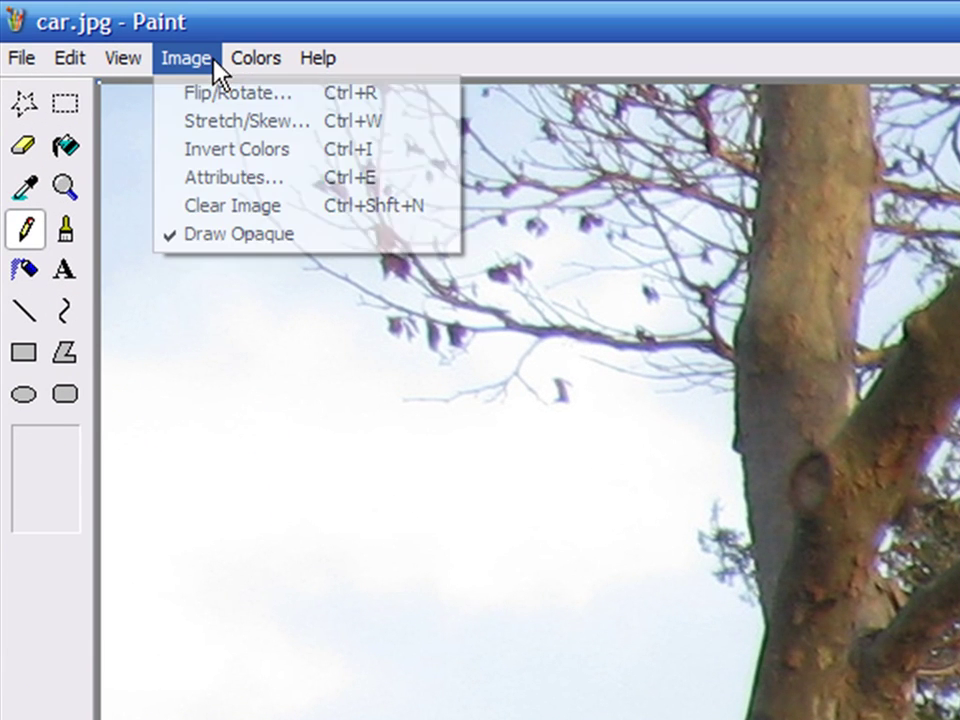
Shrink the photo via Stretch/Skew and save it as small.jpg in the img folder.
click(246, 120)
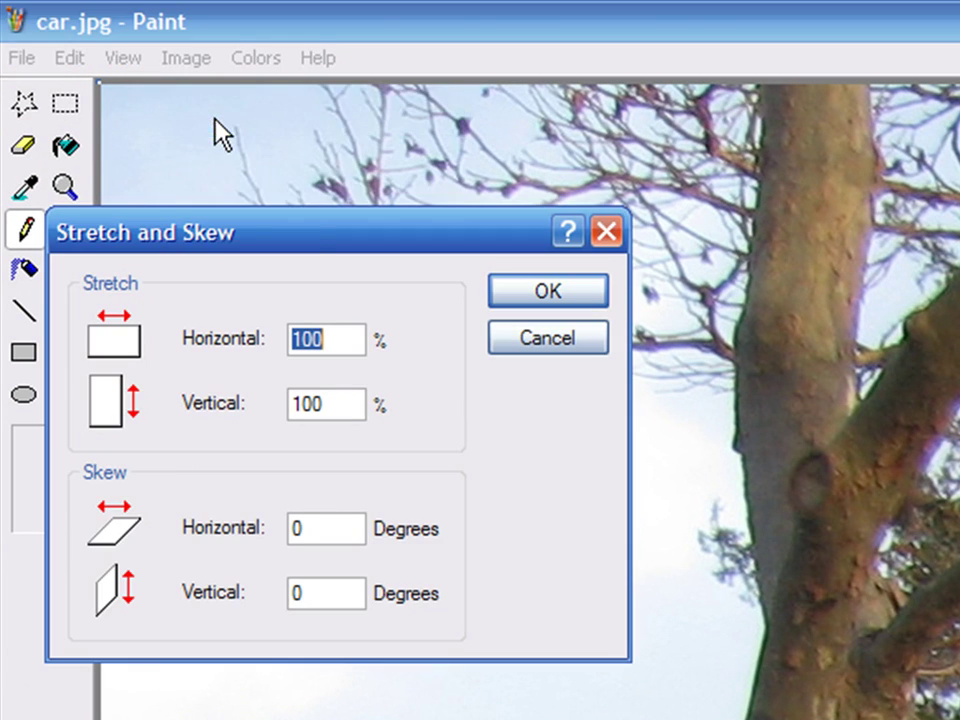
mouse_move(404, 396)
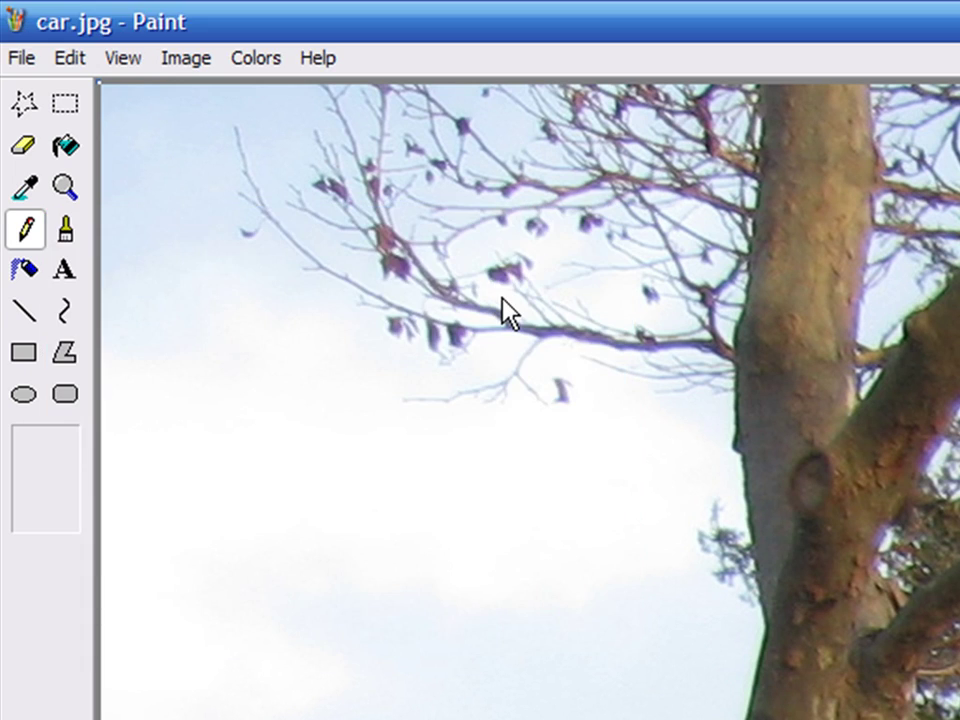
click(20, 56)
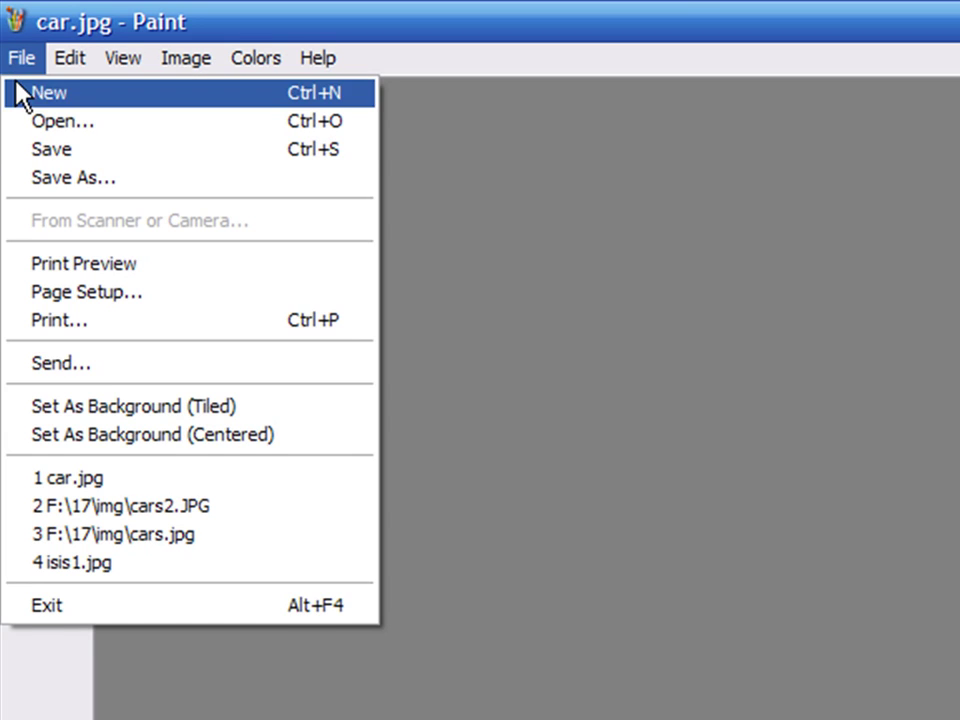
click(72, 176)
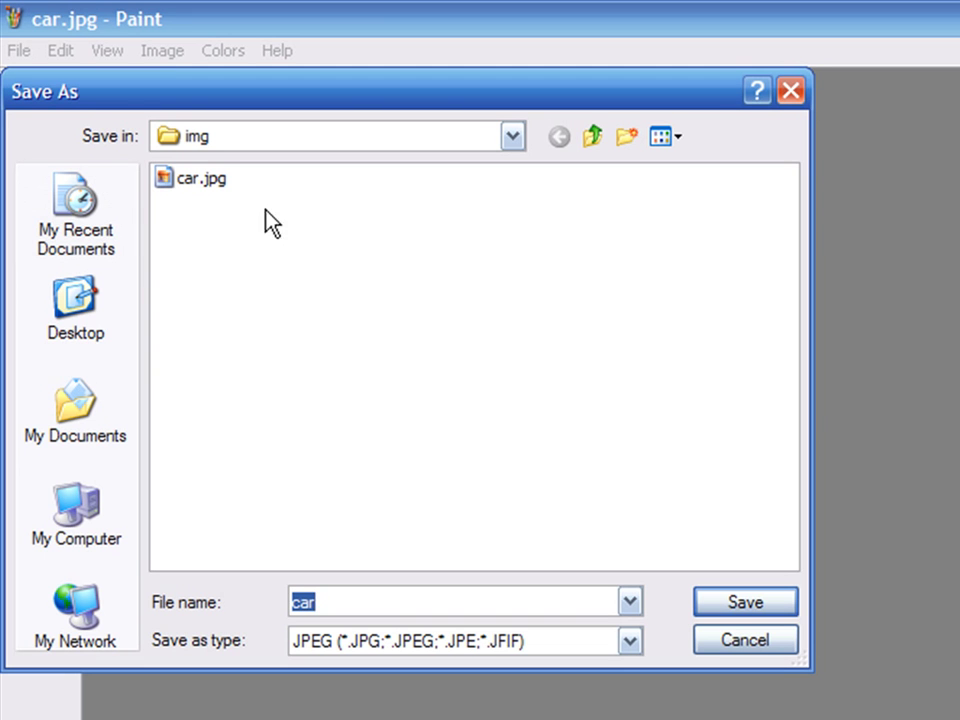
text(small)
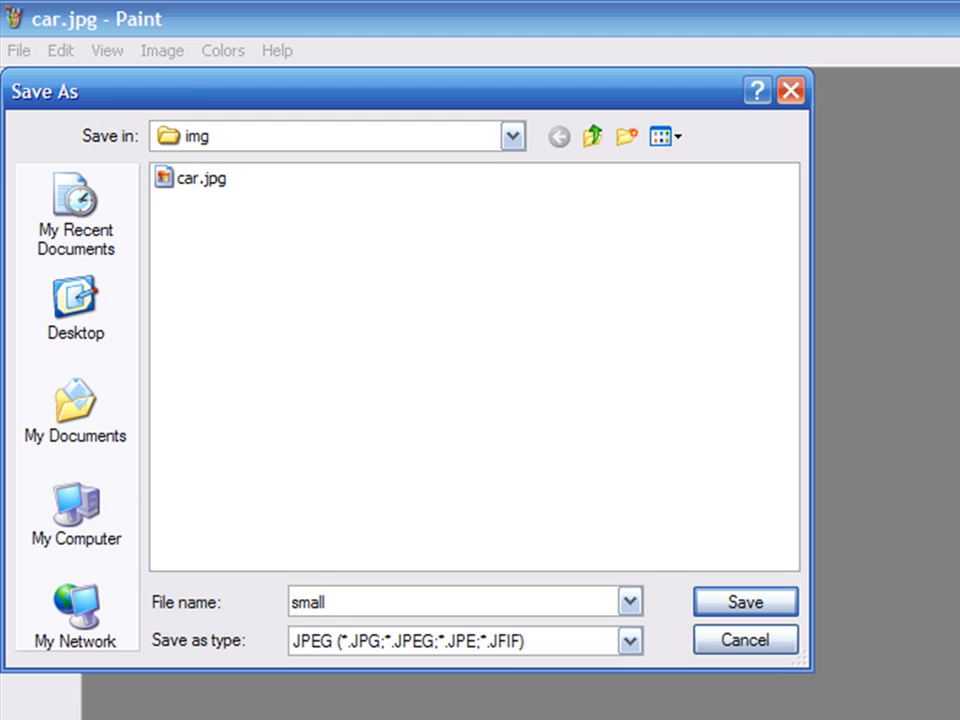
click(744, 600)
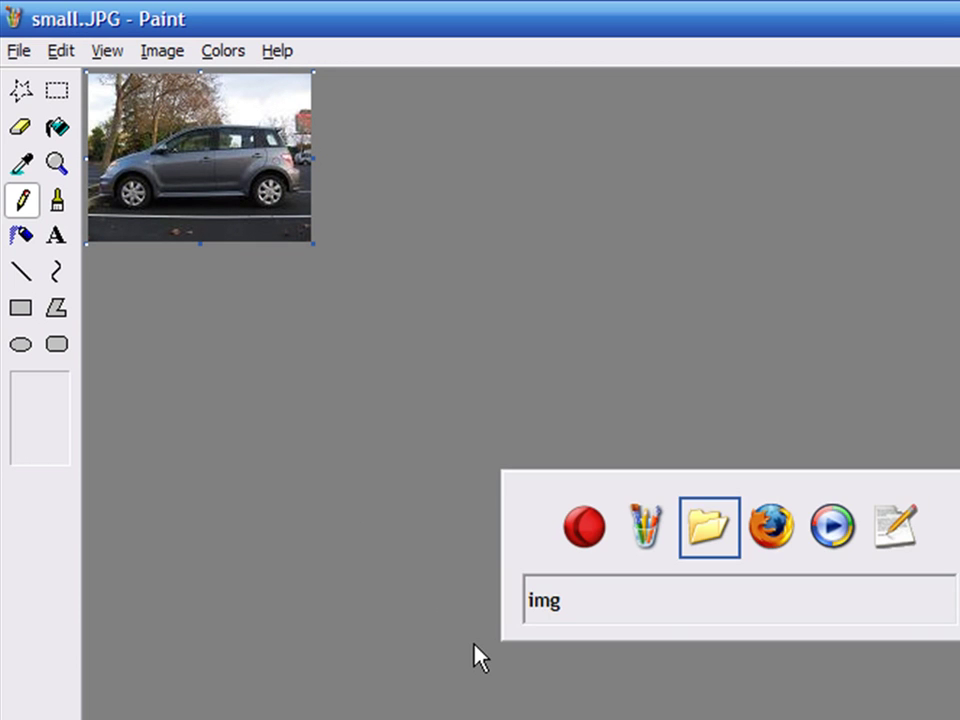
click(894, 524)
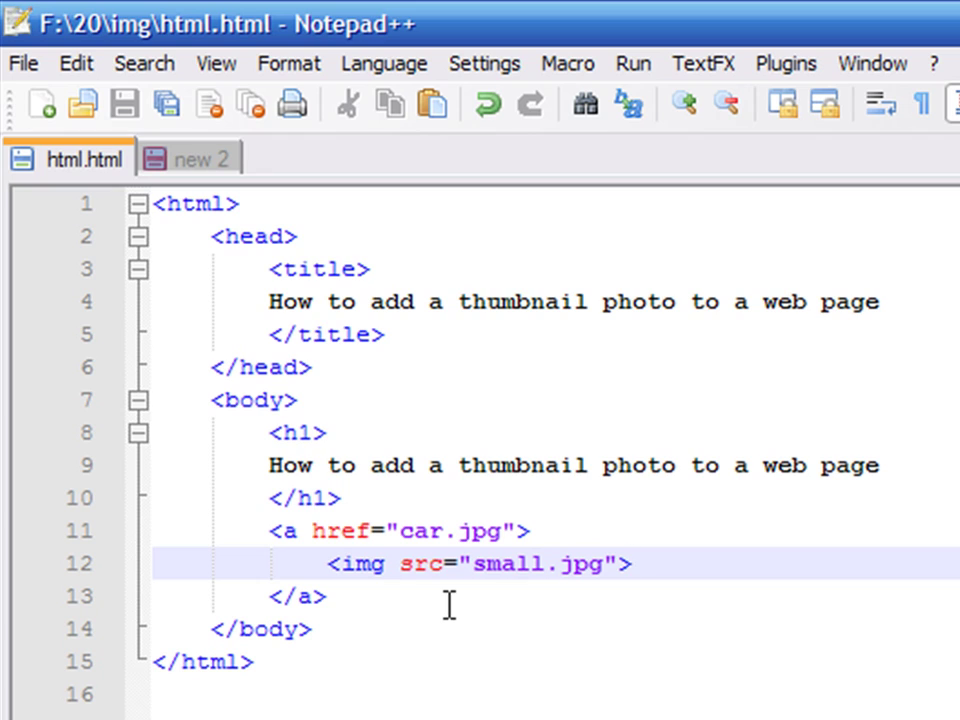
click(630, 564)
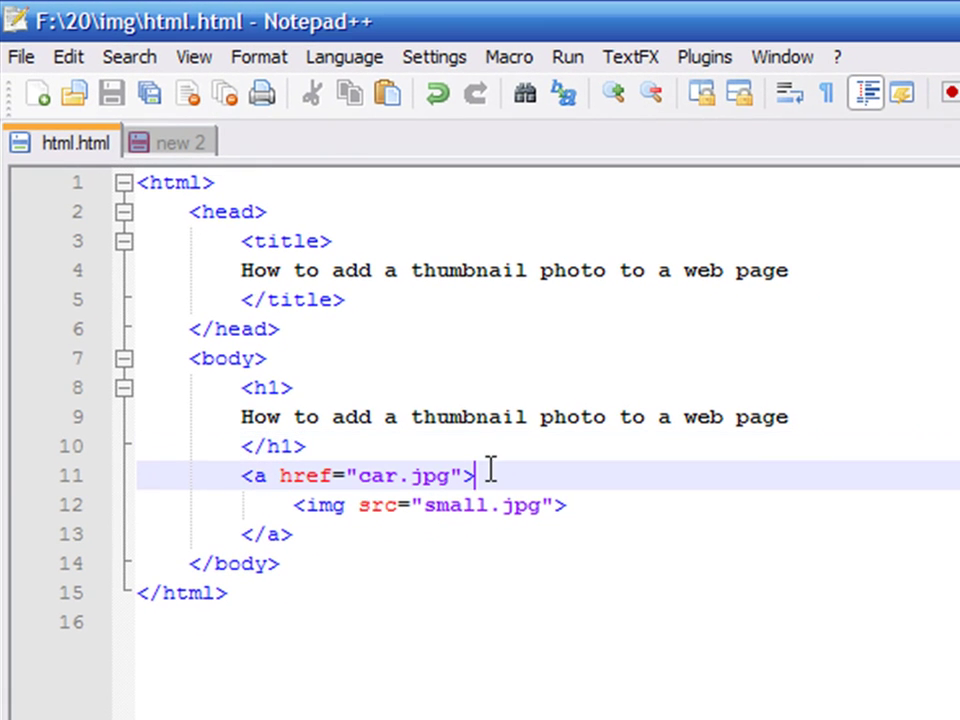
text(http://www.mysite.com/small.jpg)
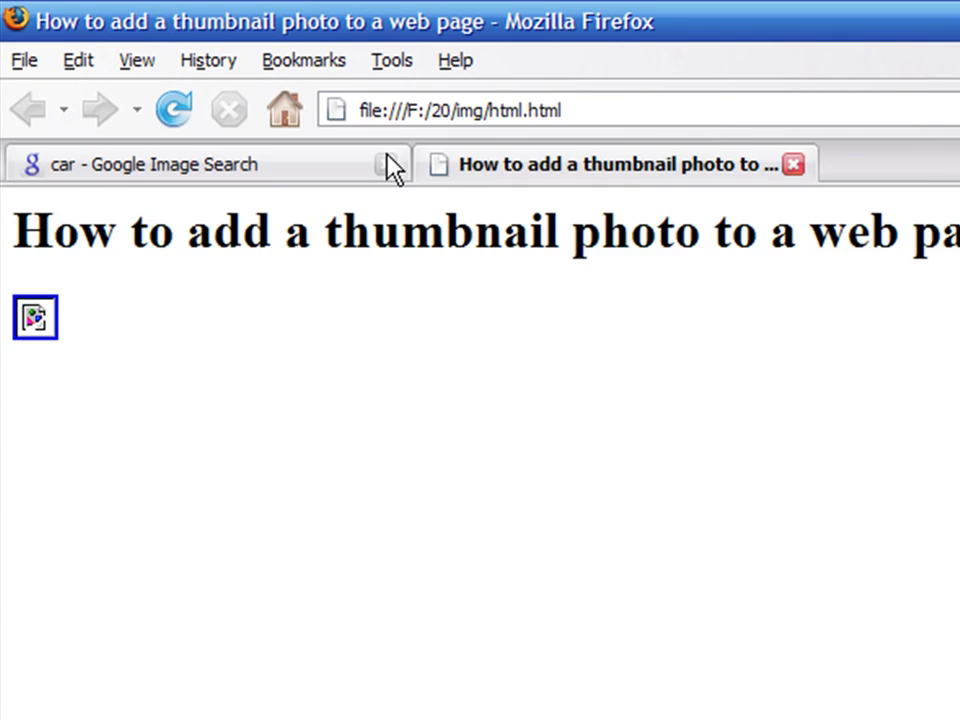
Reload the page to show the thumbnail, then follow it to the full-size car.jpg.
click(160, 100)
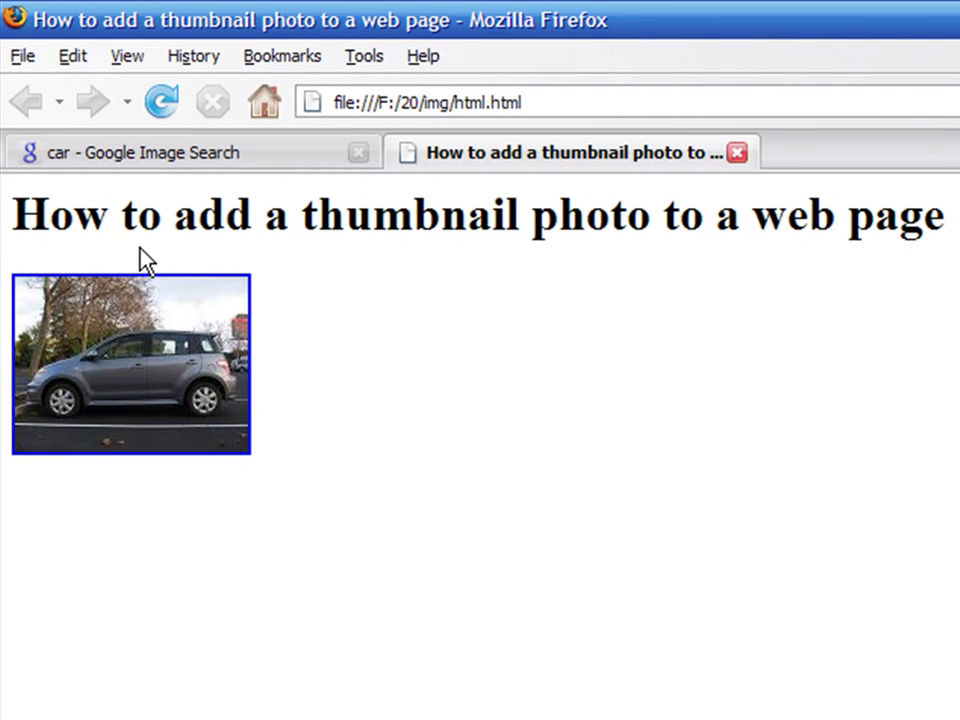
click(130, 364)
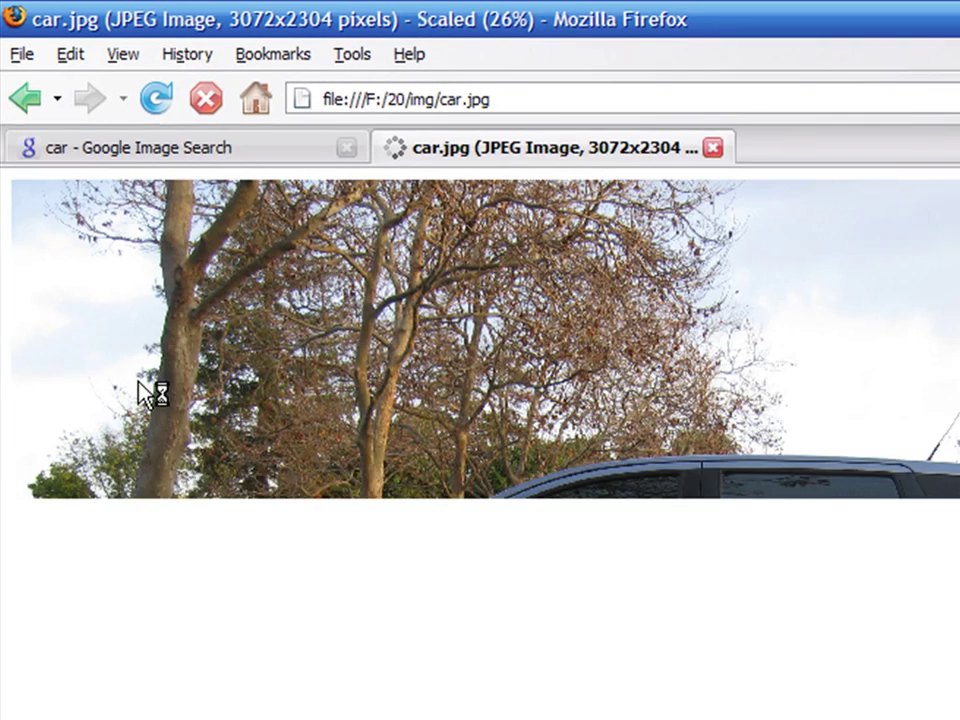